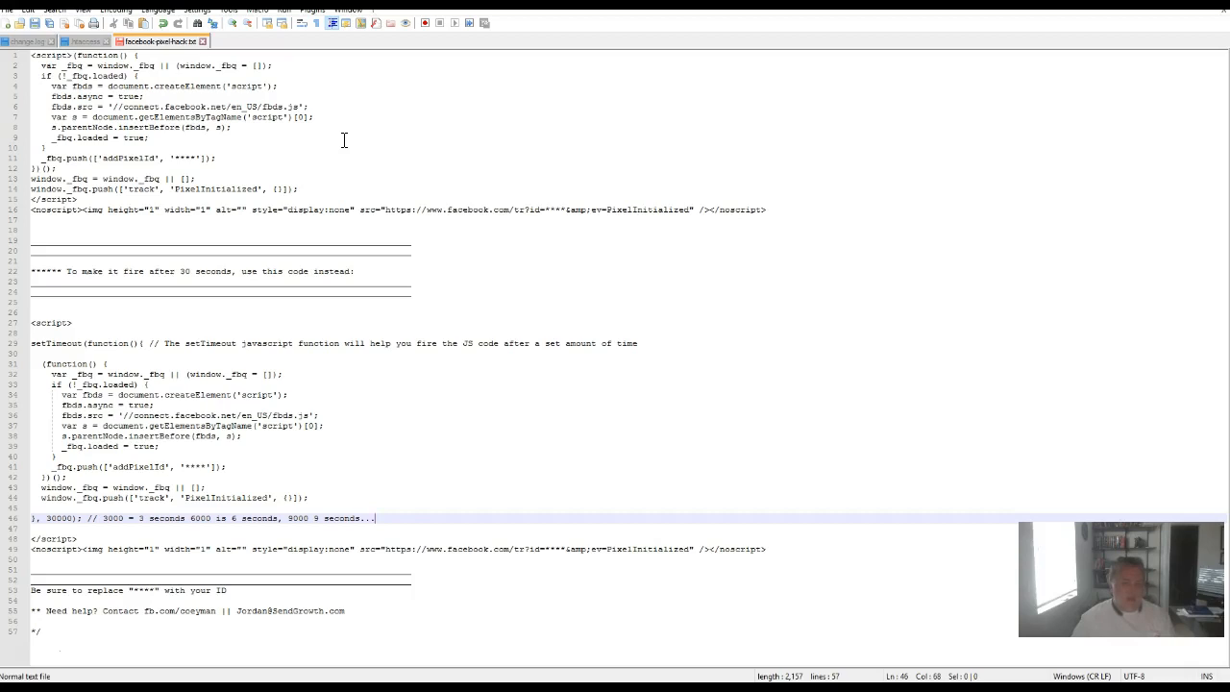
mouse_move(177, 334)
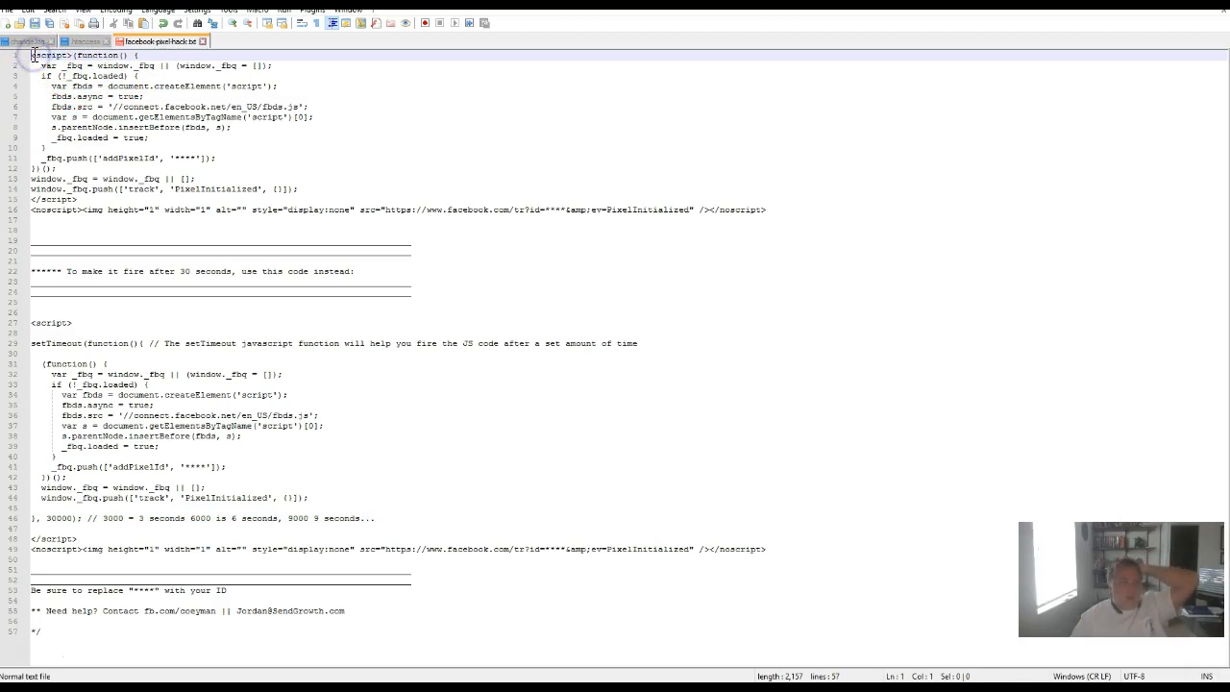
Step: Highlight the normal pixel code inside setTimeout, from '(function() {' to the PixelInitialized track call
click(765, 210)
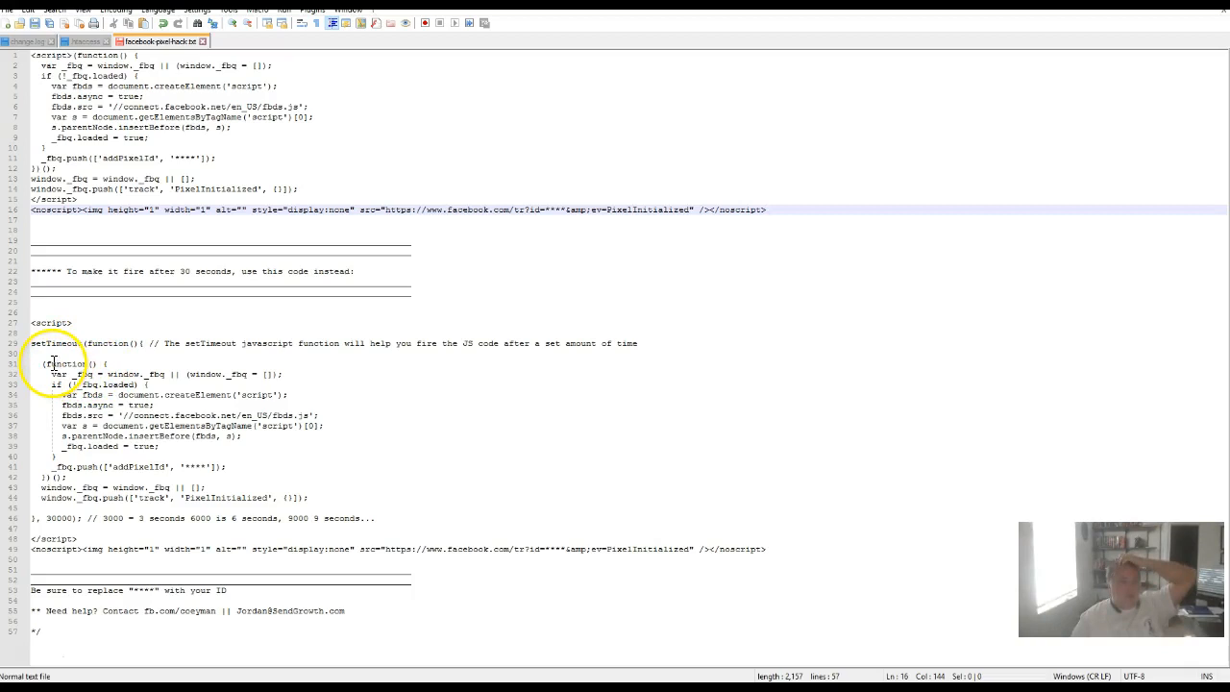
drag(34, 373, 150, 511)
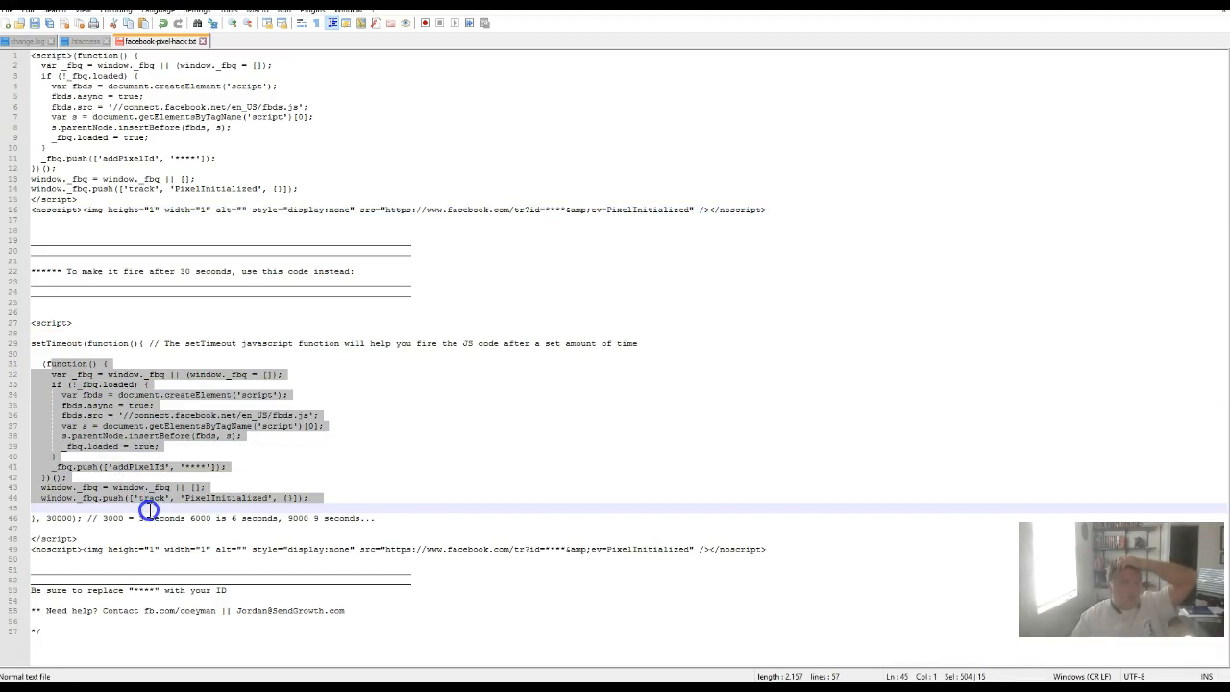
click(195, 499)
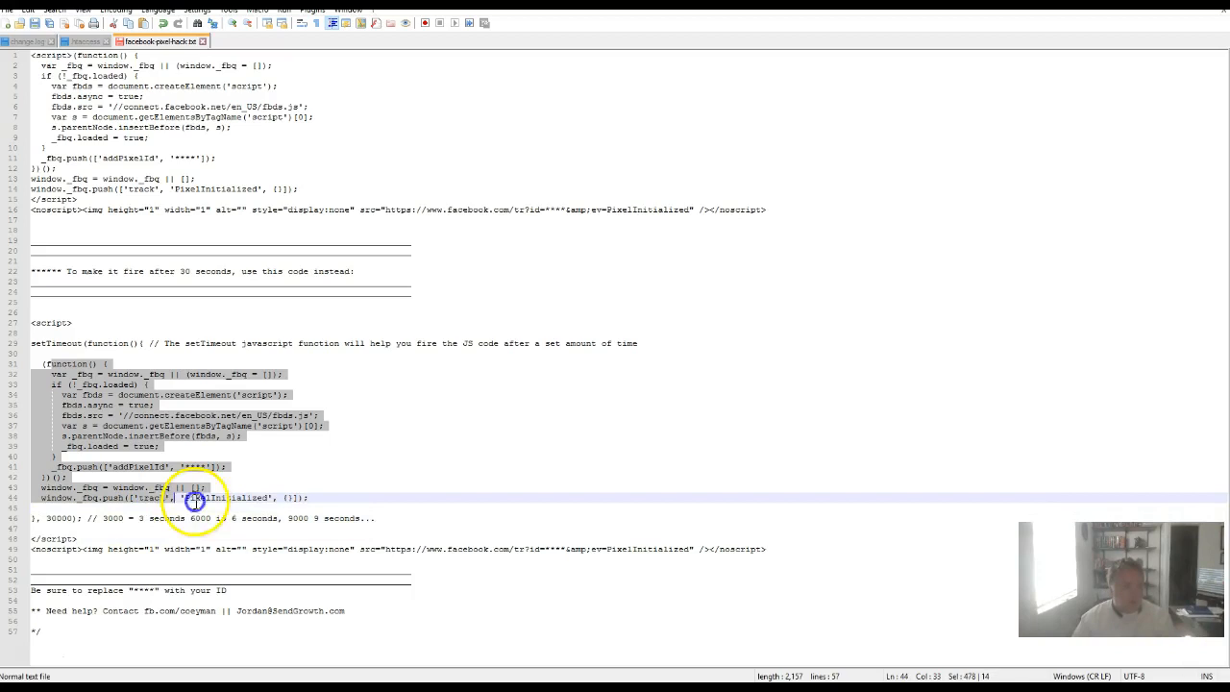